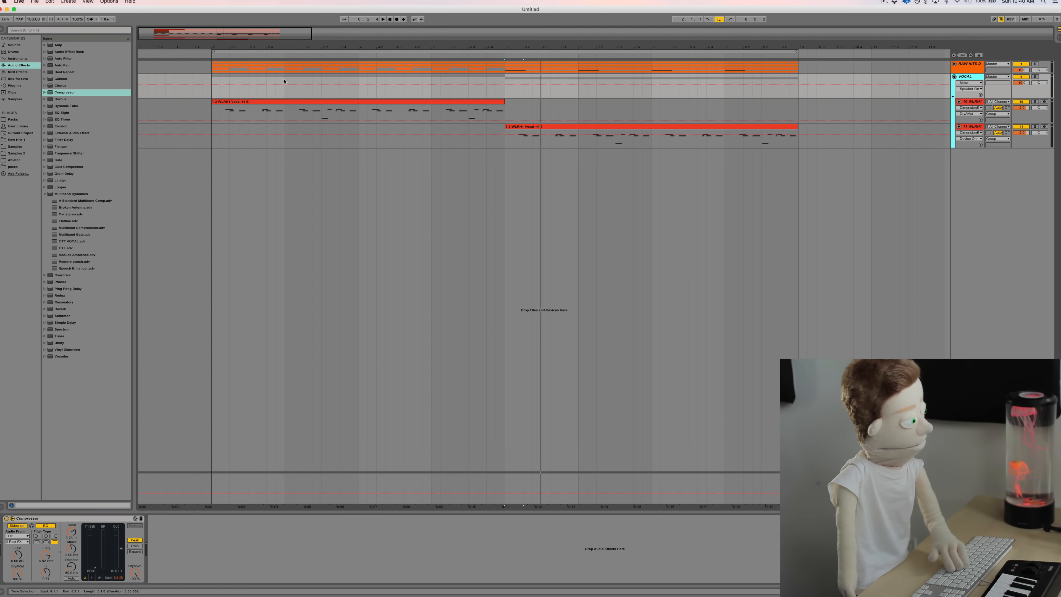
Inspect the existing vocal clip's effects, then create a new MIDI track for the vocal sample.
click(338, 114)
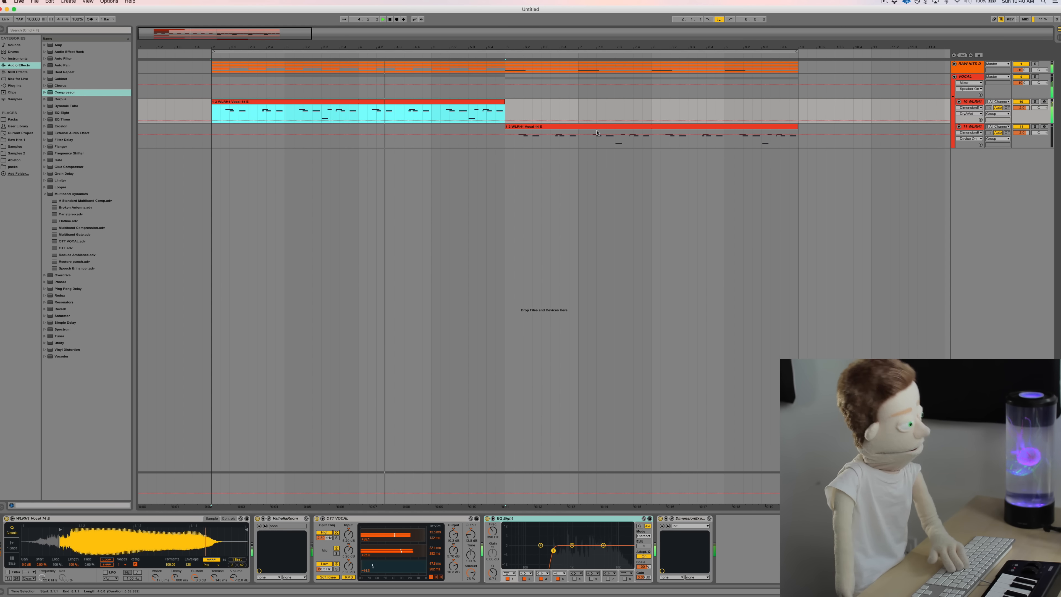
click(969, 83)
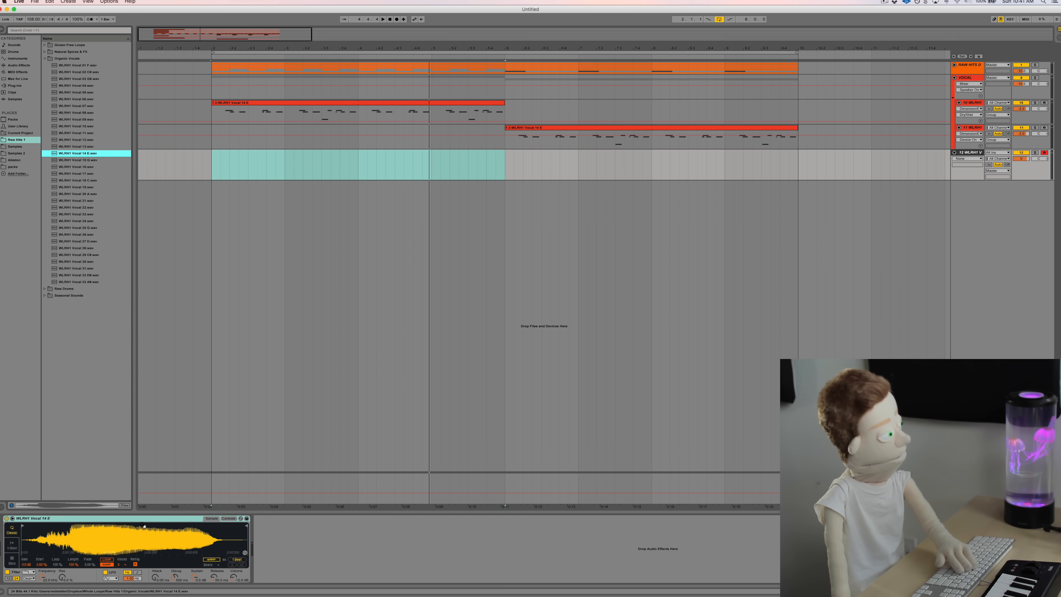
Show the new track's Simpler Controls view with Filter, LFO and envelope parameters.
click(229, 518)
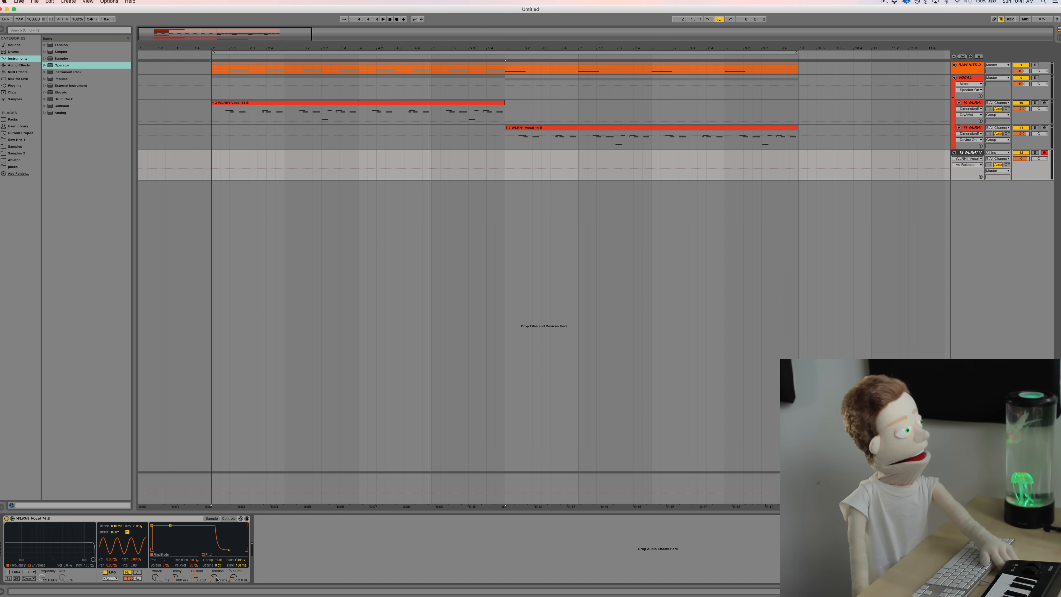
click(211, 518)
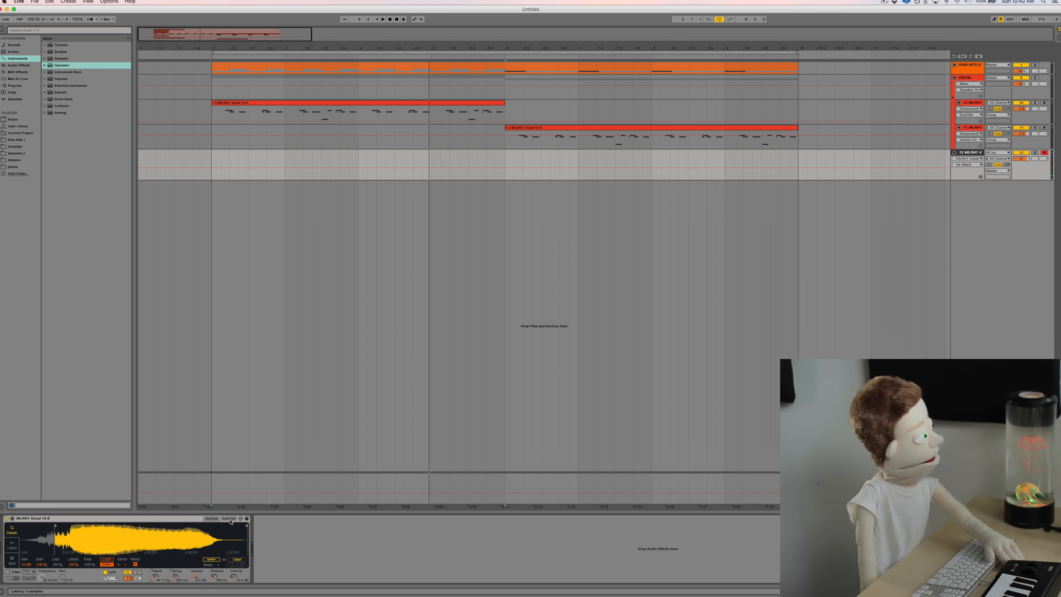
click(229, 519)
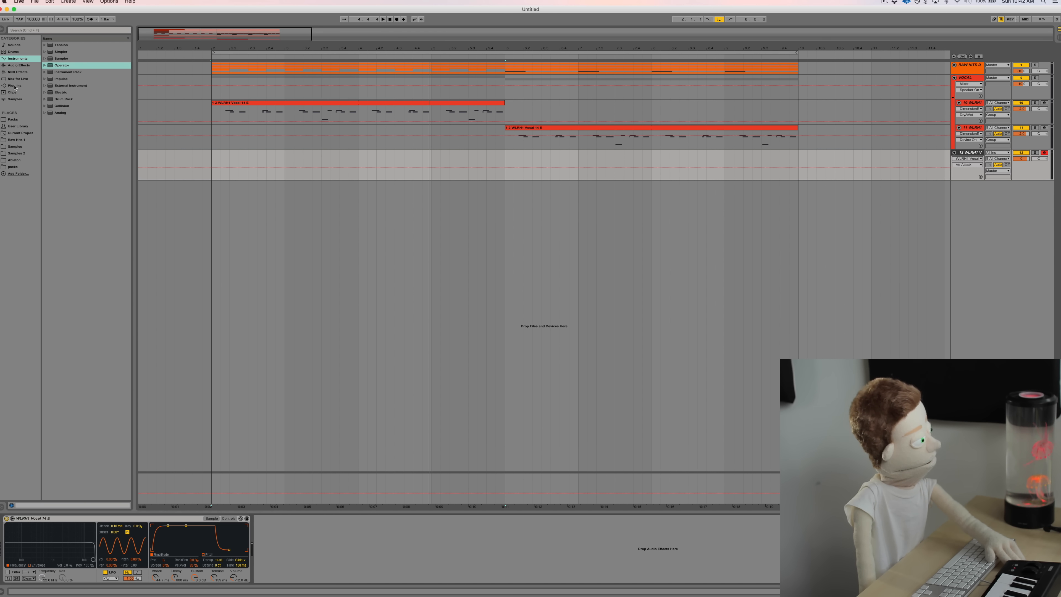
Find ValhallaRoom by searching 'valh' and set its reverb mix to 28.6%.
click(12, 85)
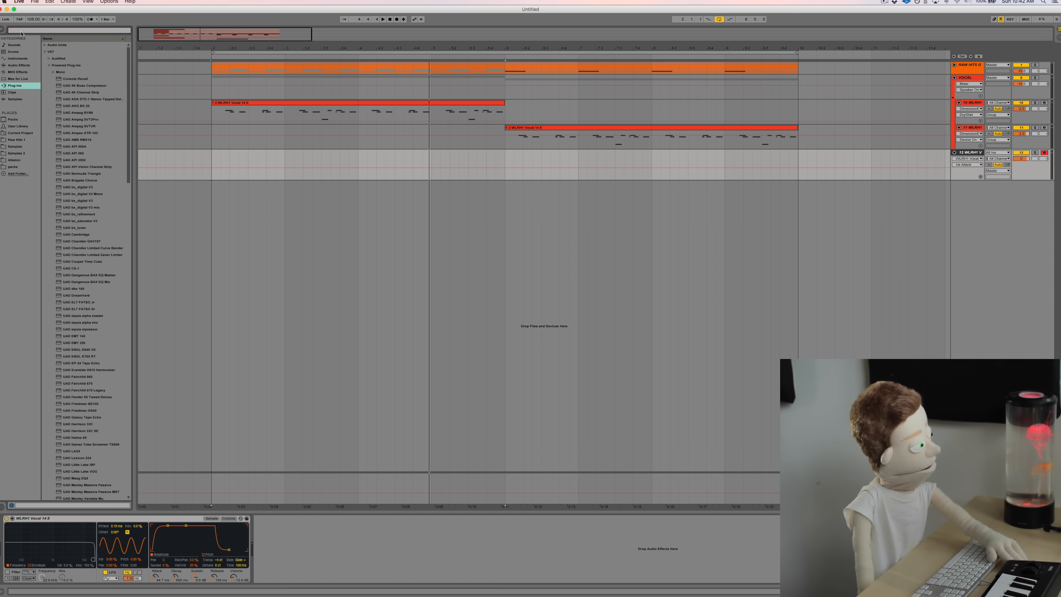
text(valh)
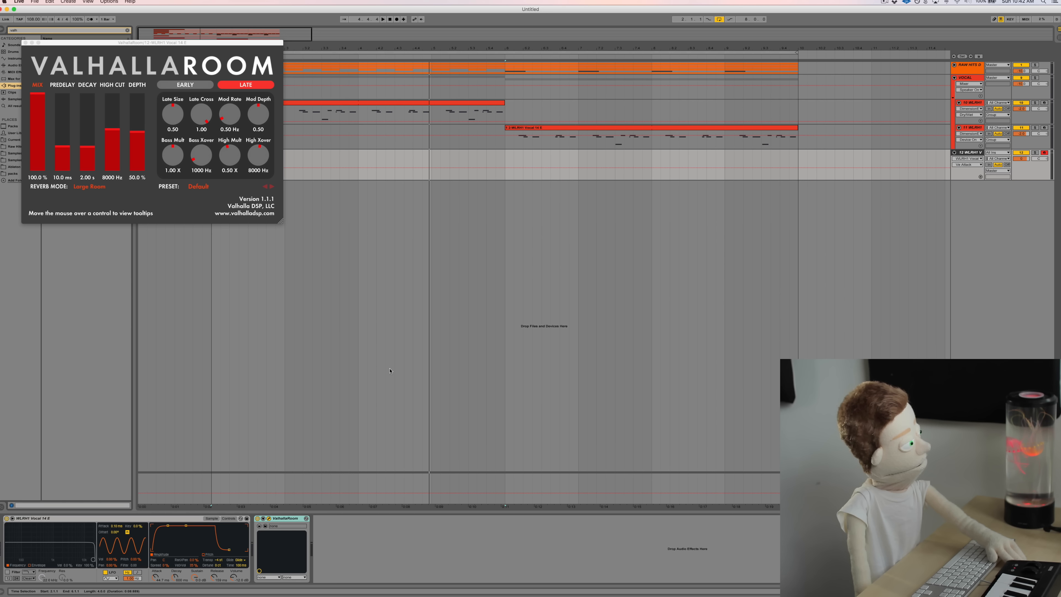
drag(37, 91, 37, 162)
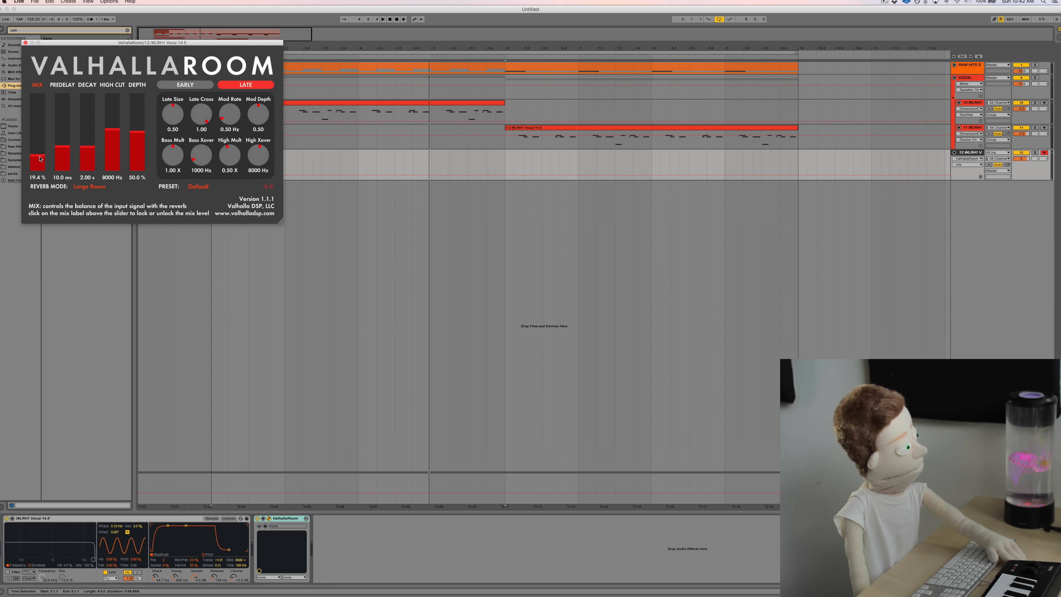
drag(37, 161, 37, 149)
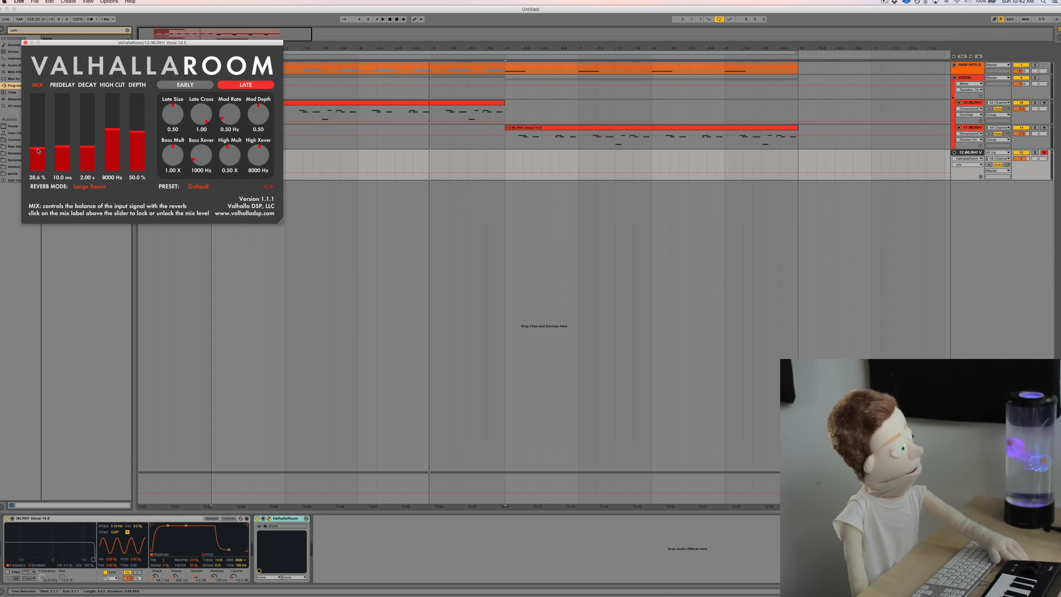
mouse_move(90, 149)
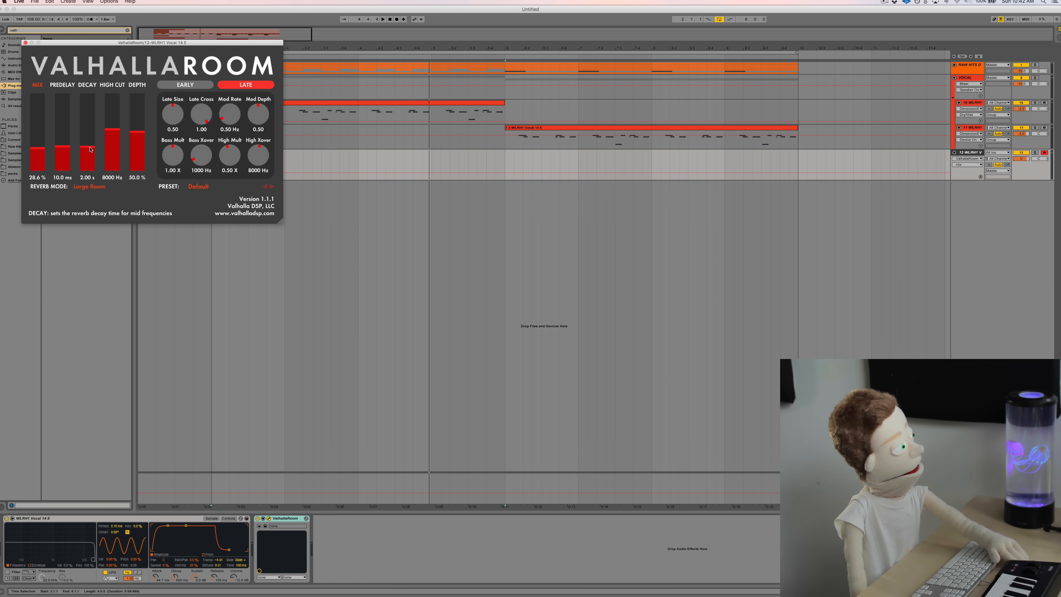
Shorten the Valhalla Room decay down to 0.14 s.
drag(87, 132, 86, 156)
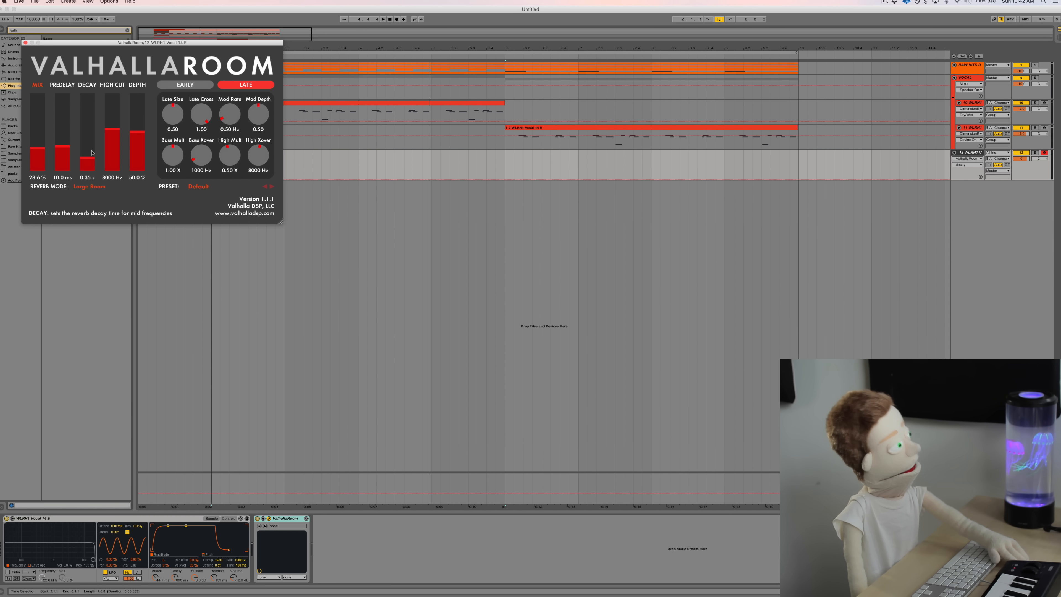
drag(87, 153, 88, 162)
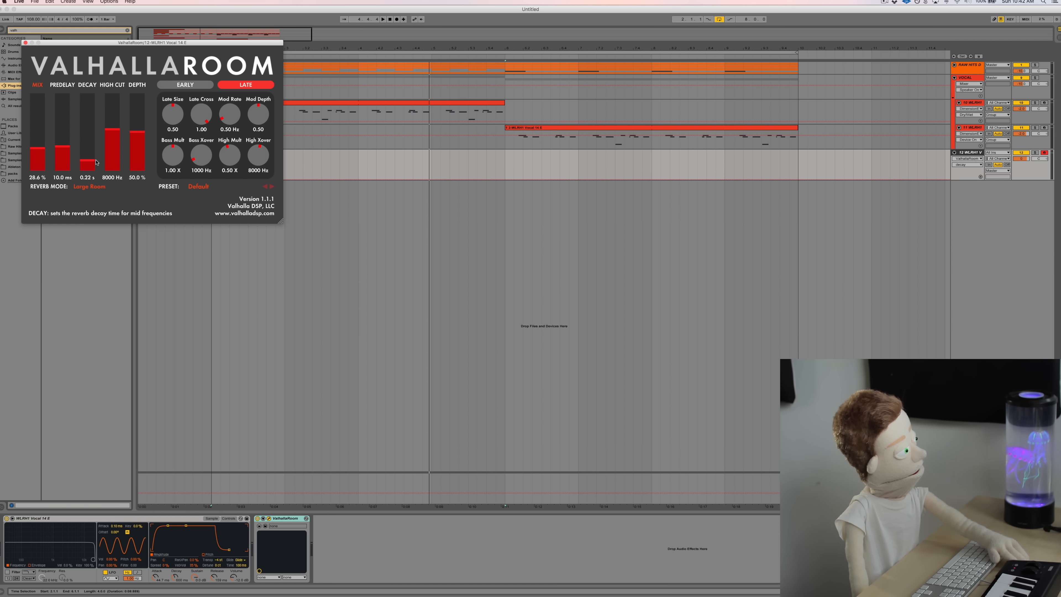
drag(87, 159, 87, 166)
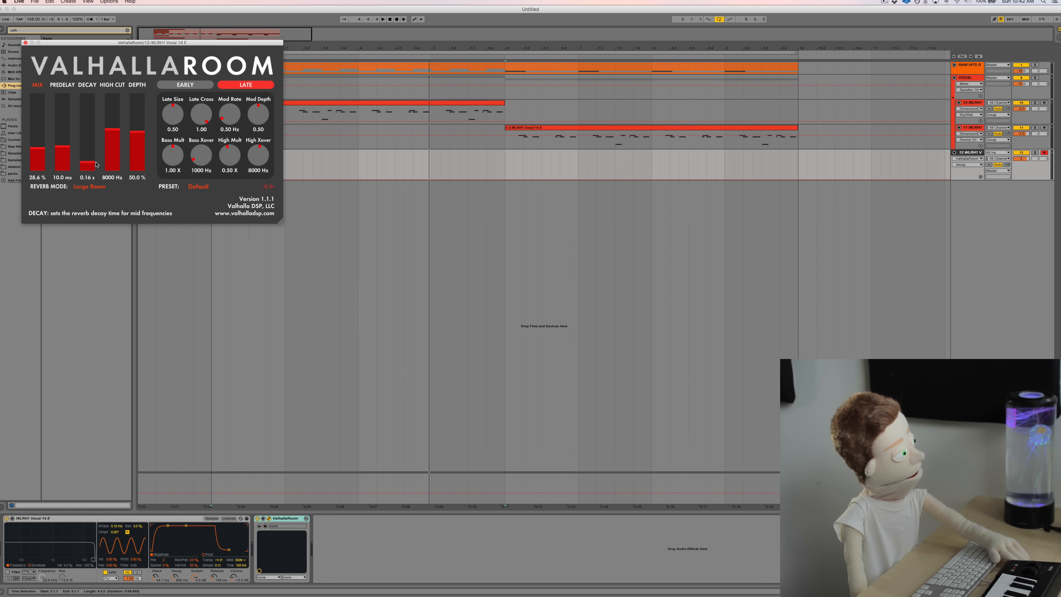
drag(87, 165, 87, 159)
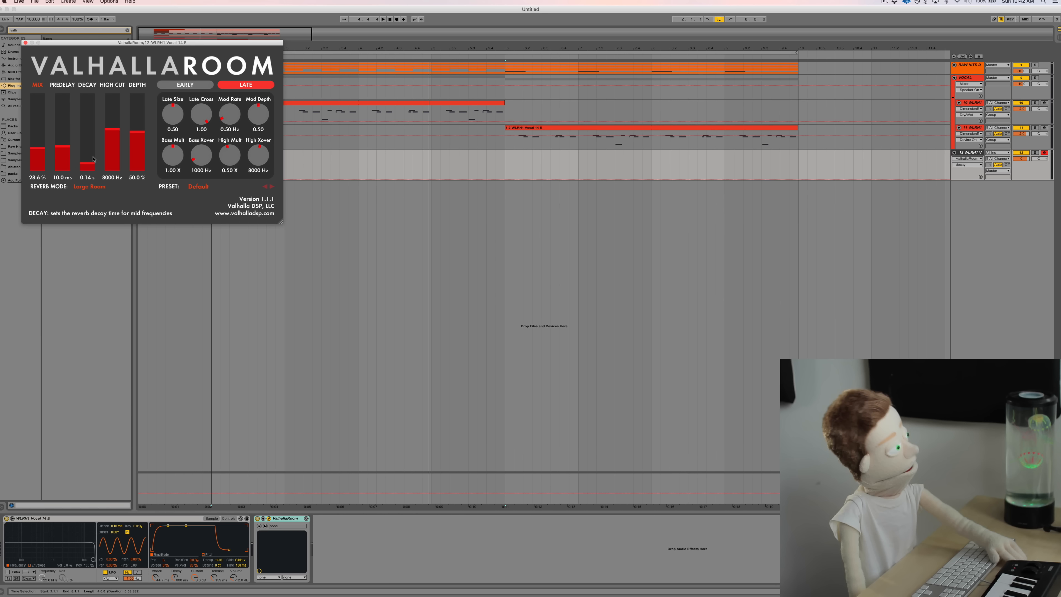
mouse_move(270, 154)
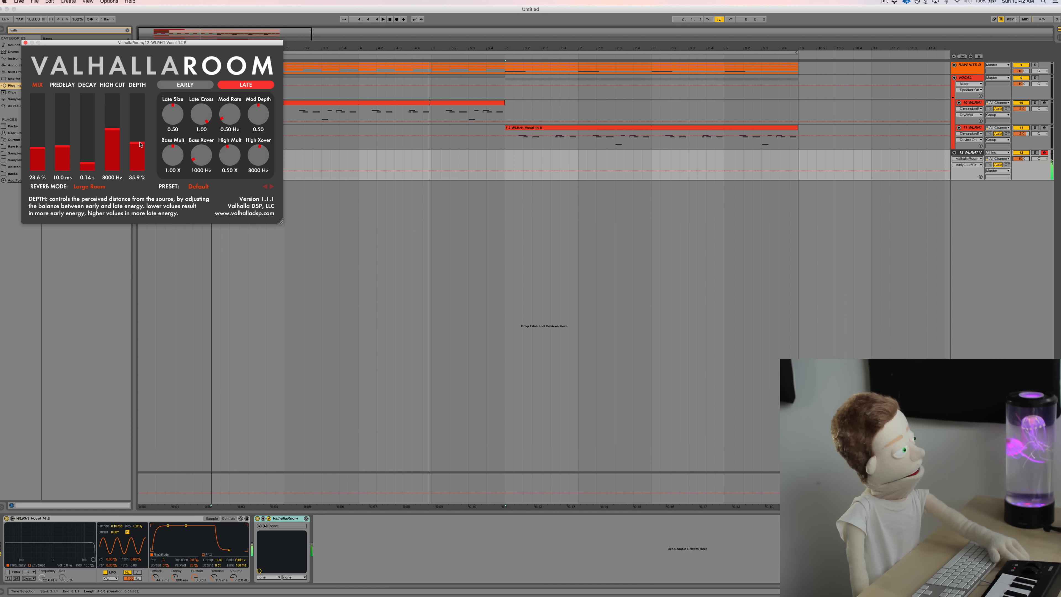
Set depth to 35.9% and high cut to 14790 Hz, then close the Valhalla Room window.
drag(112, 142, 112, 95)
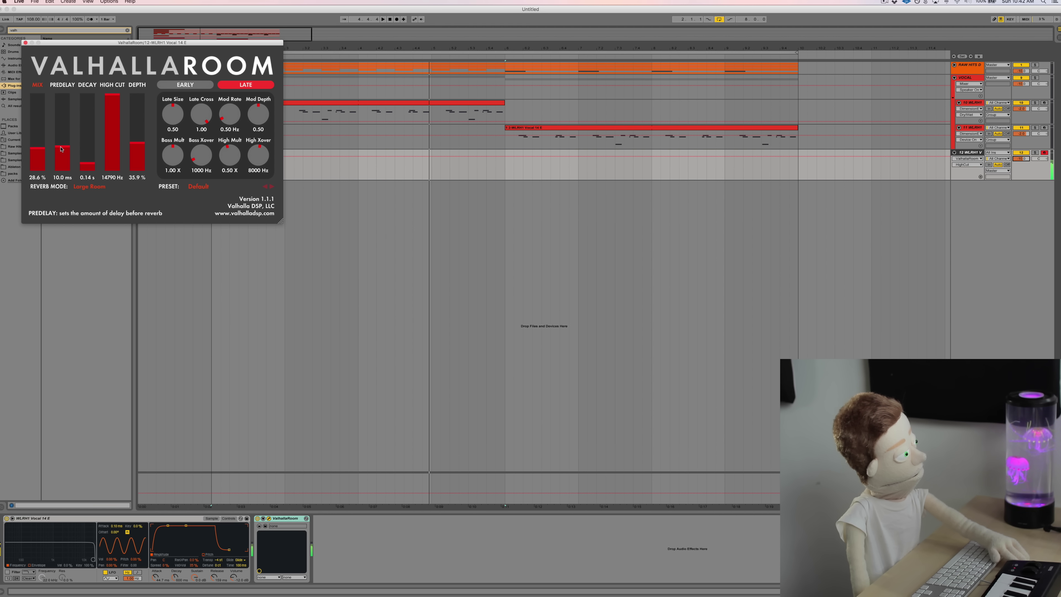
drag(61, 142, 61, 156)
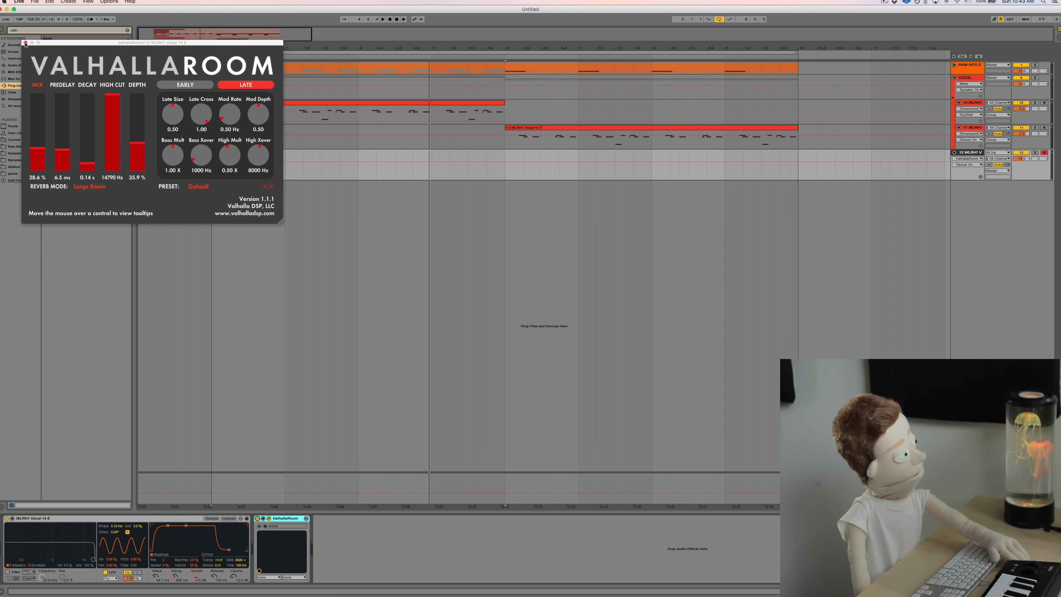
click(25, 43)
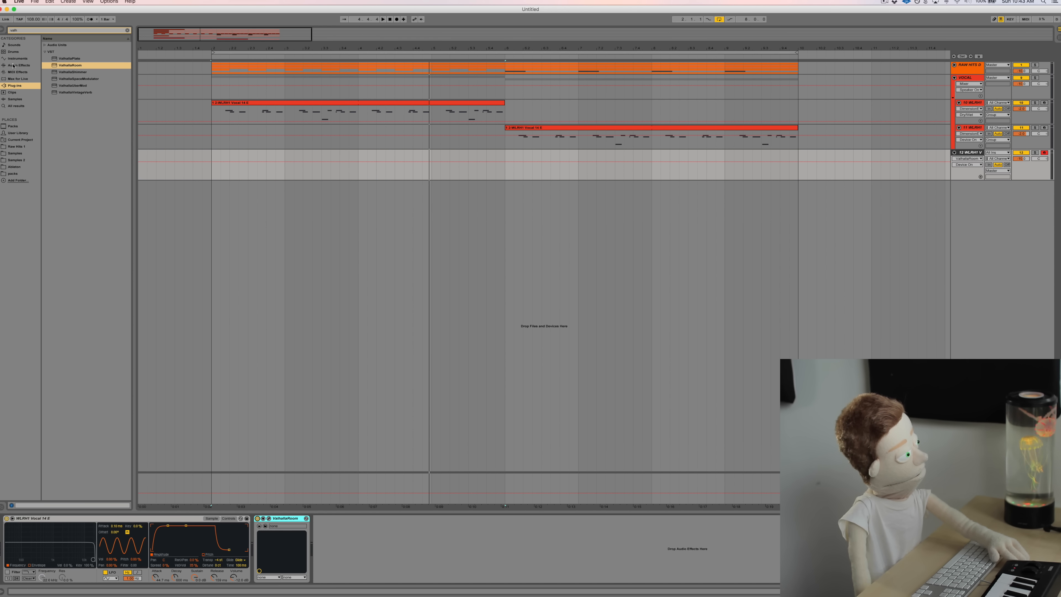
Browse the Audio Effects category in the browser.
click(16, 65)
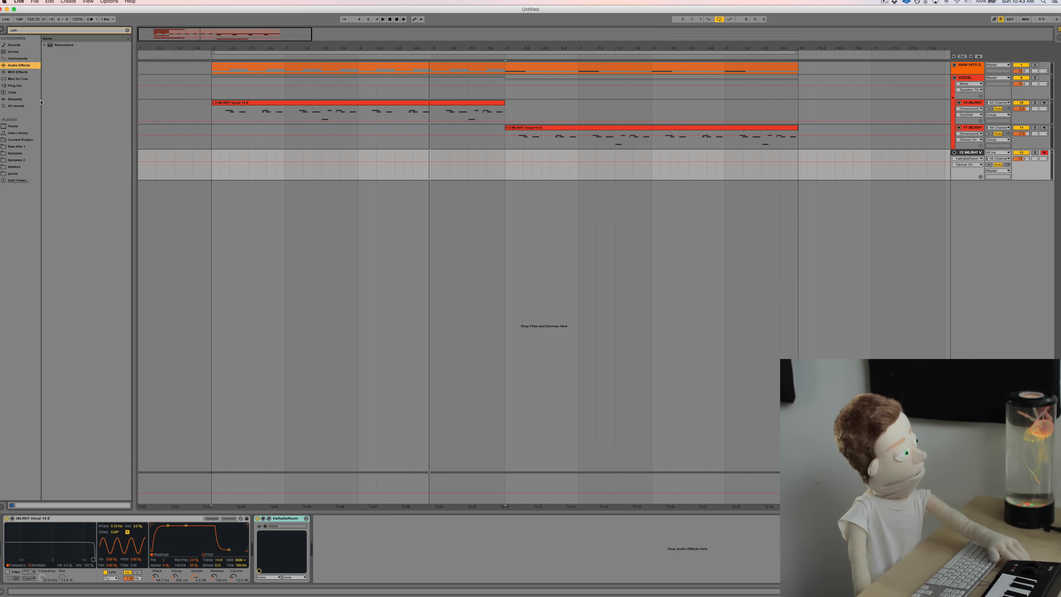
Clear the search and load the OTT.adv multiband preset after Valhalla Room on the new track.
click(19, 66)
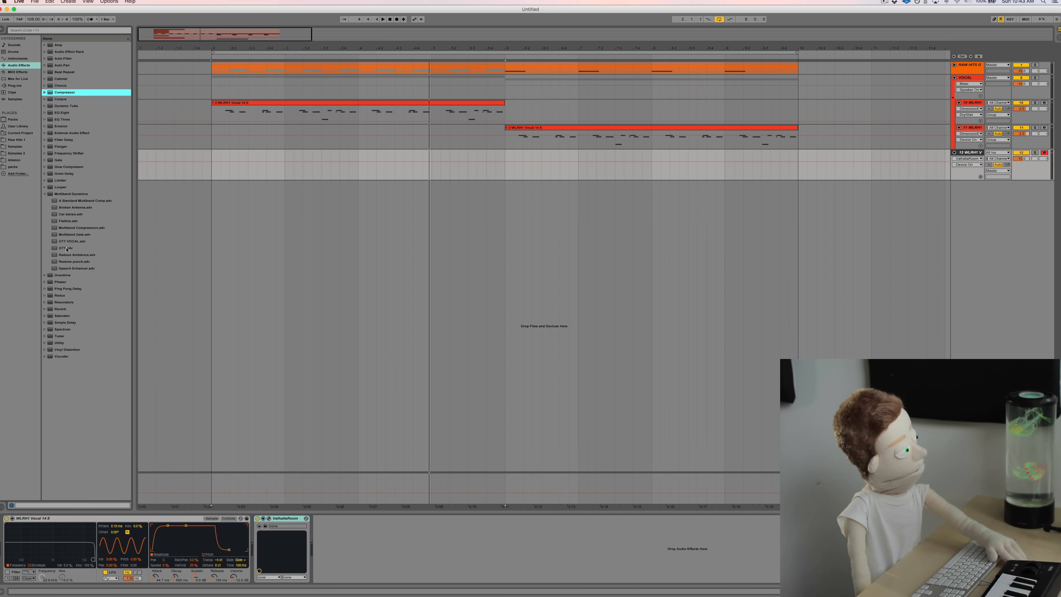
double_click(65, 248)
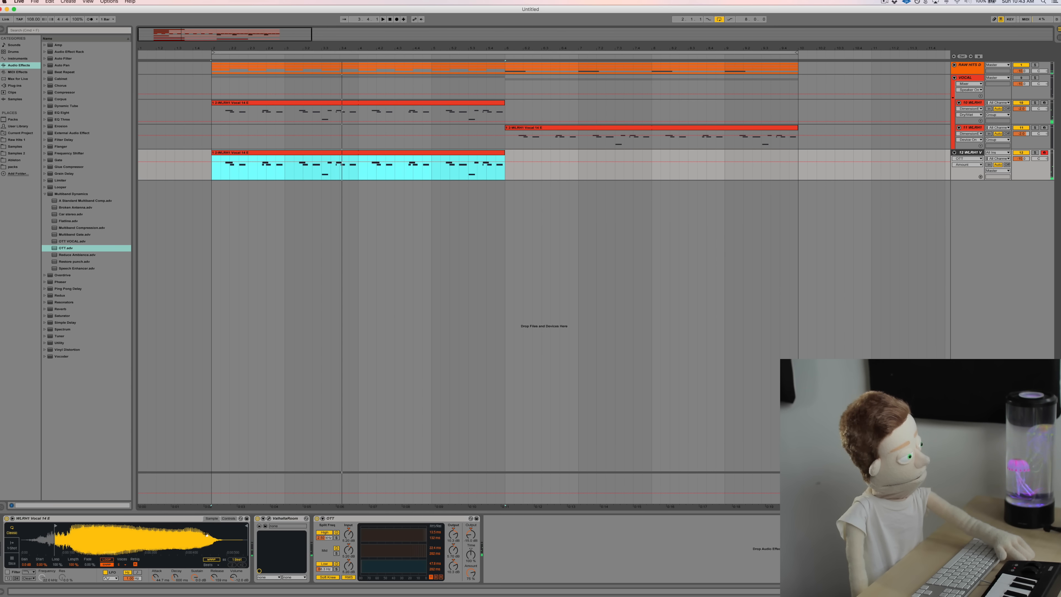
Add EQ Eight and a Compressor after OTT in the new vocal track's device chain.
click(210, 565)
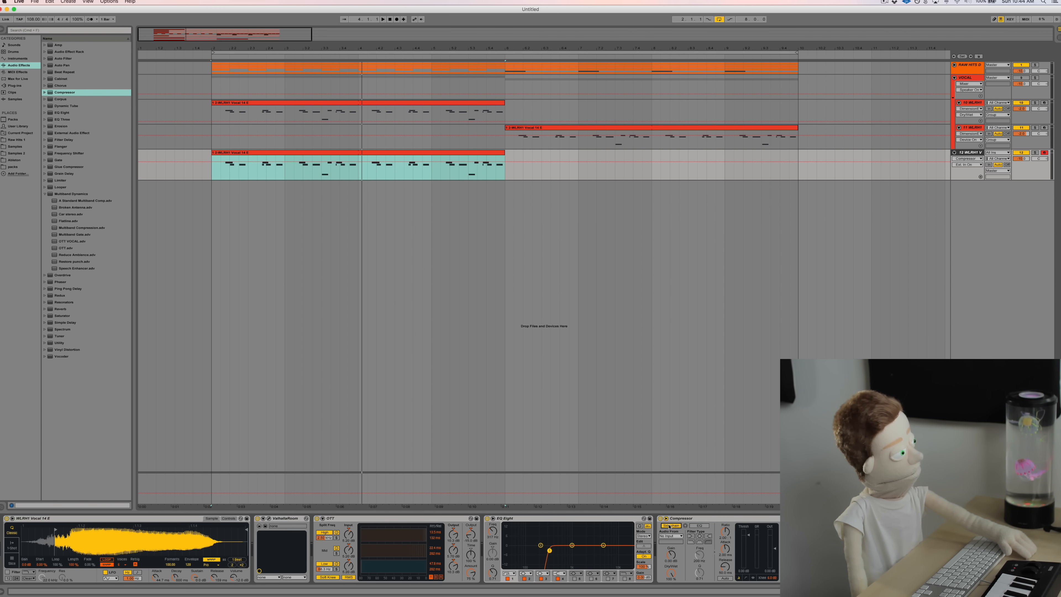
Expand the Compressor's sidechain panel, then search installed plug-ins for 'dime' to list Dimension chorus plug-ins.
click(670, 535)
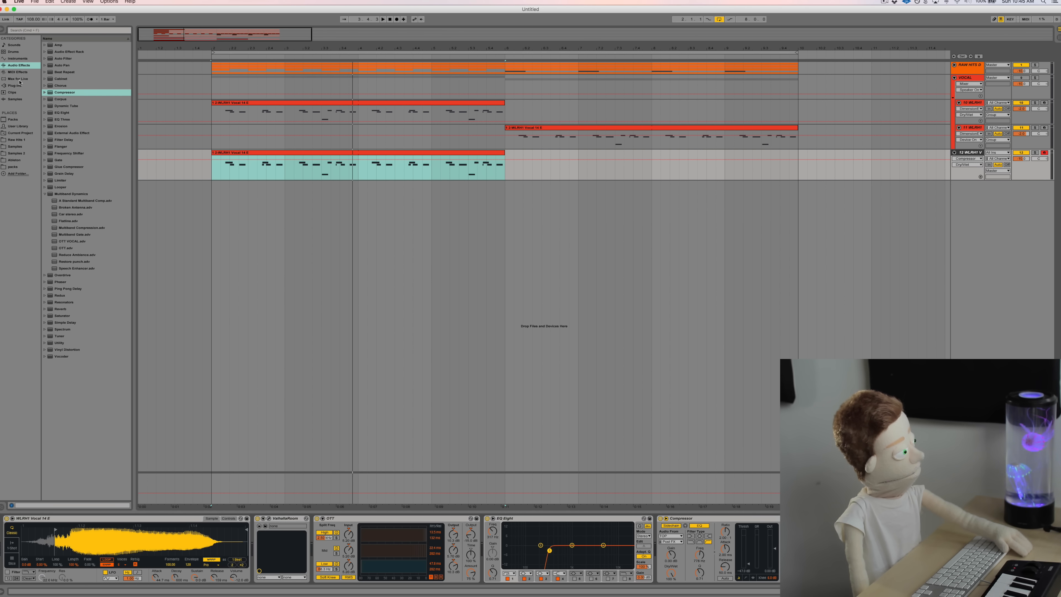
click(12, 85)
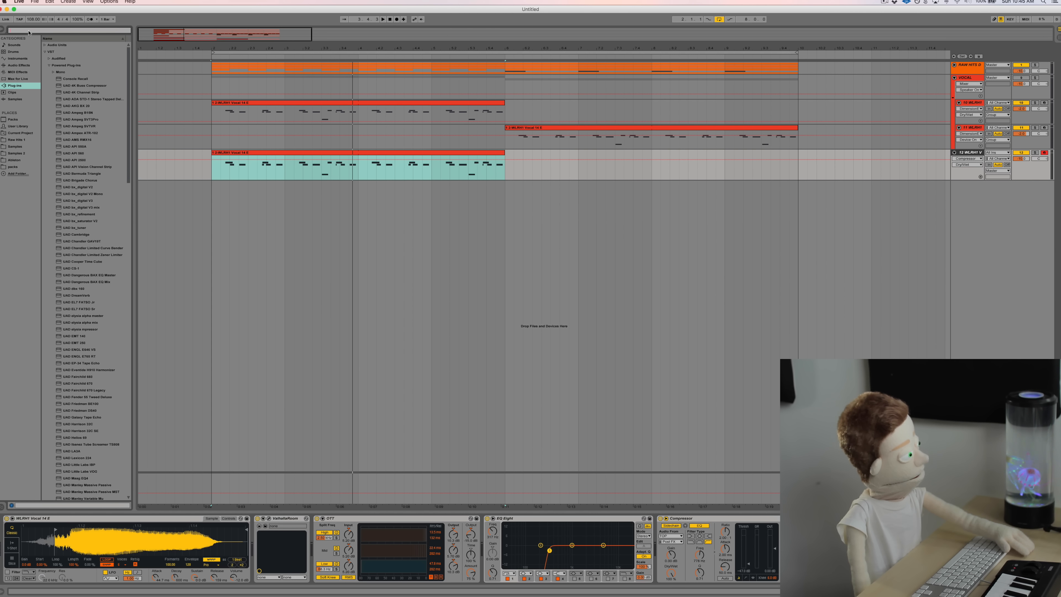
text(dime)
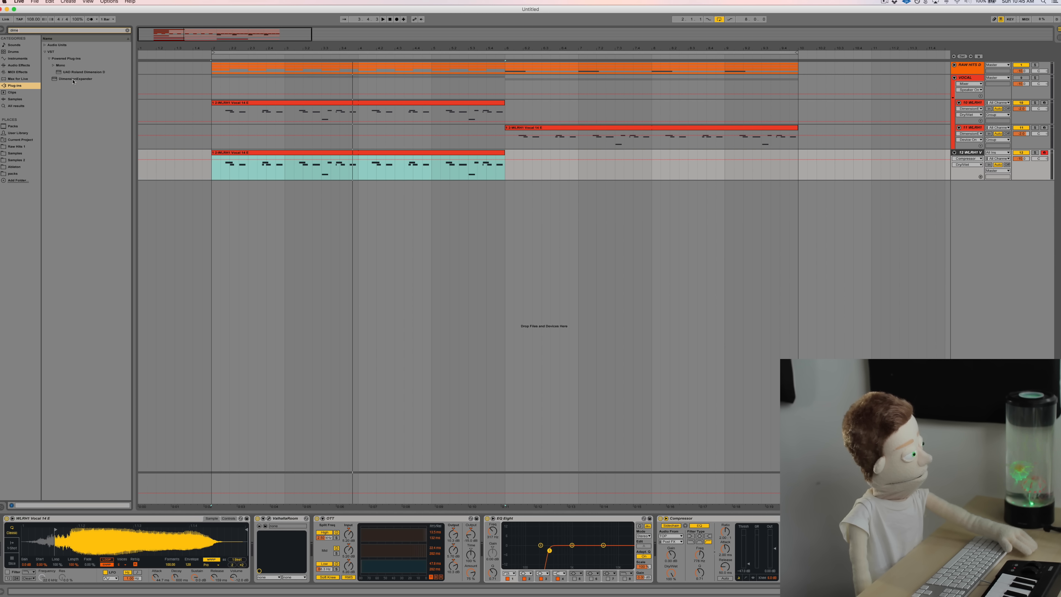